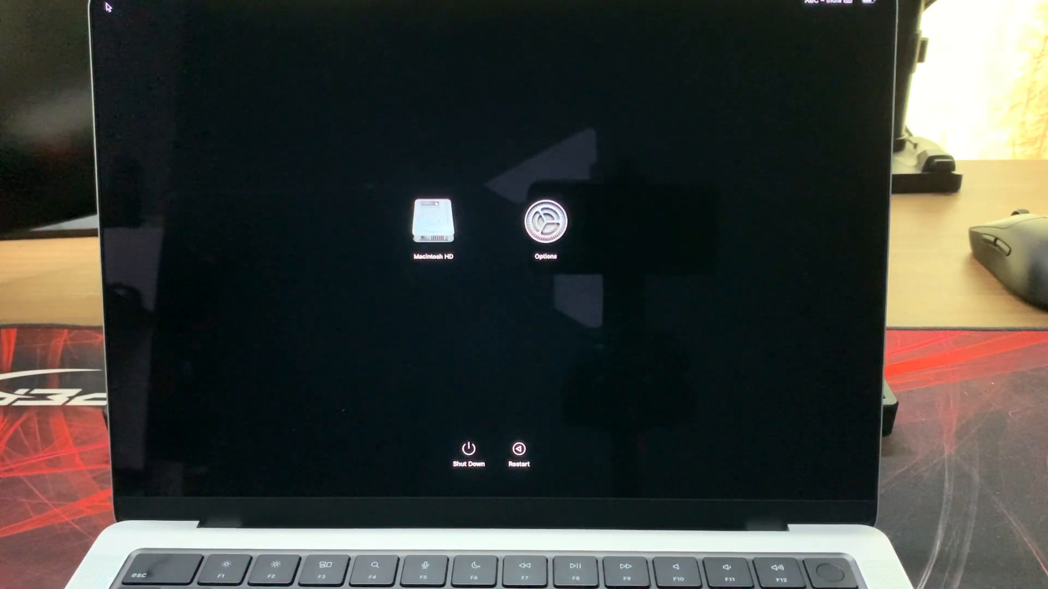
At startup, choose Options, select the admin user, and enter the password to reach Recovery.
click(545, 227)
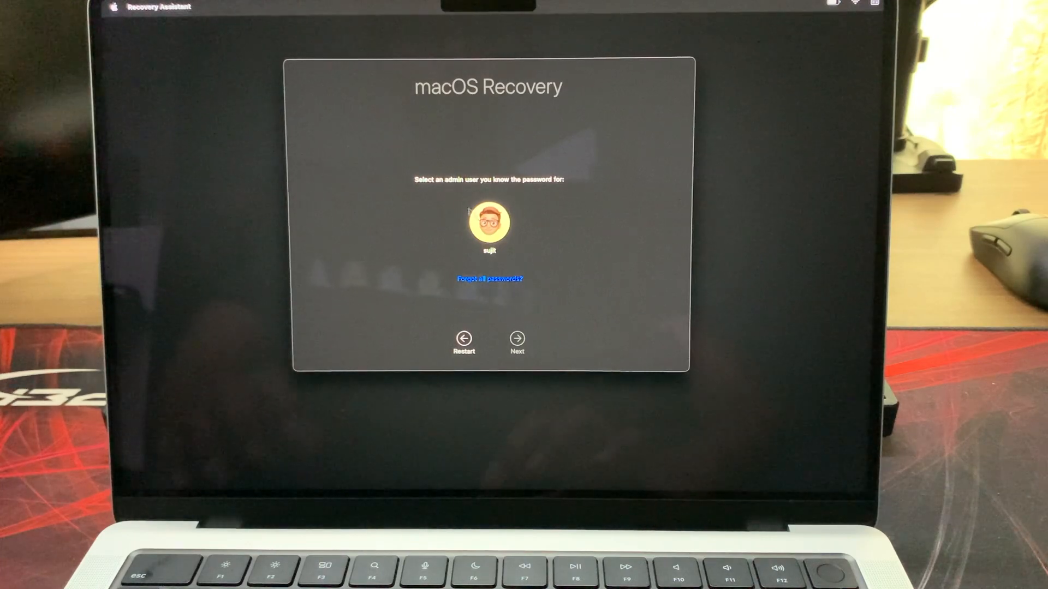
click(489, 227)
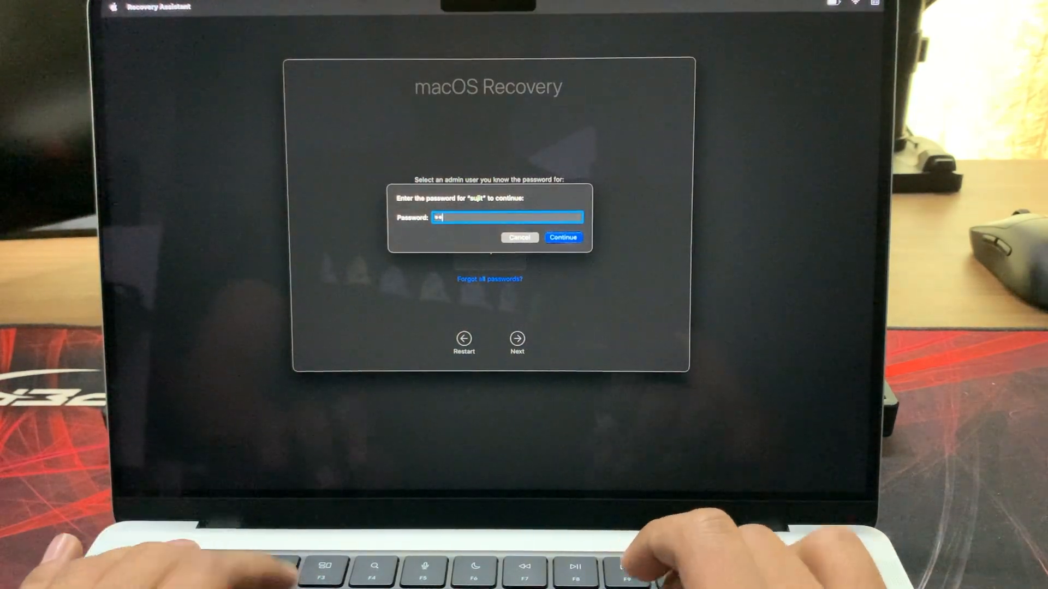
click(563, 238)
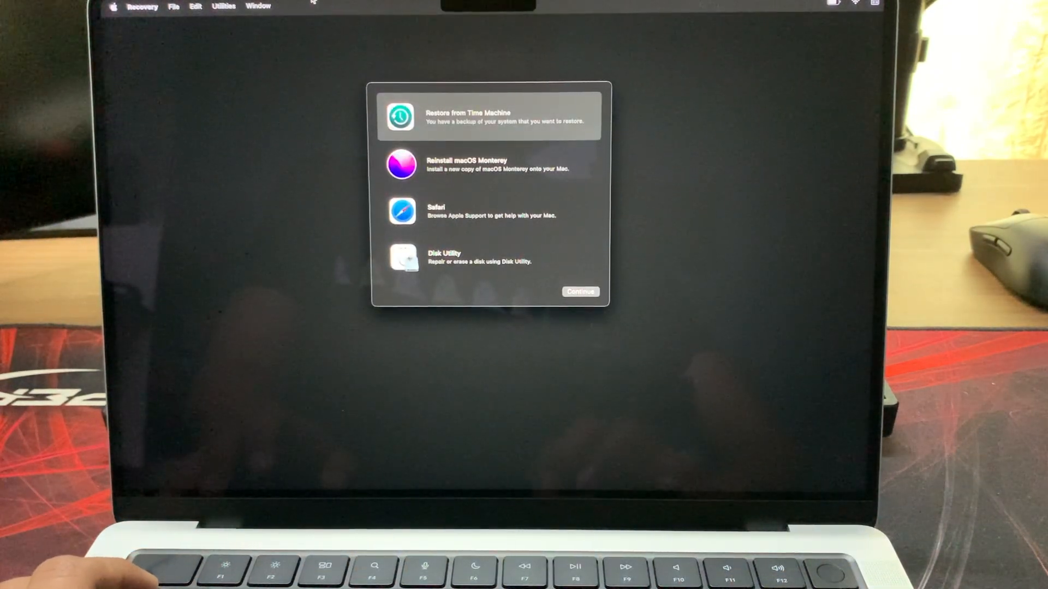
In Startup Security Utility, give Macintosh HD Reduced Security with user-managed kernel extensions, authorized by admin password.
click(224, 6)
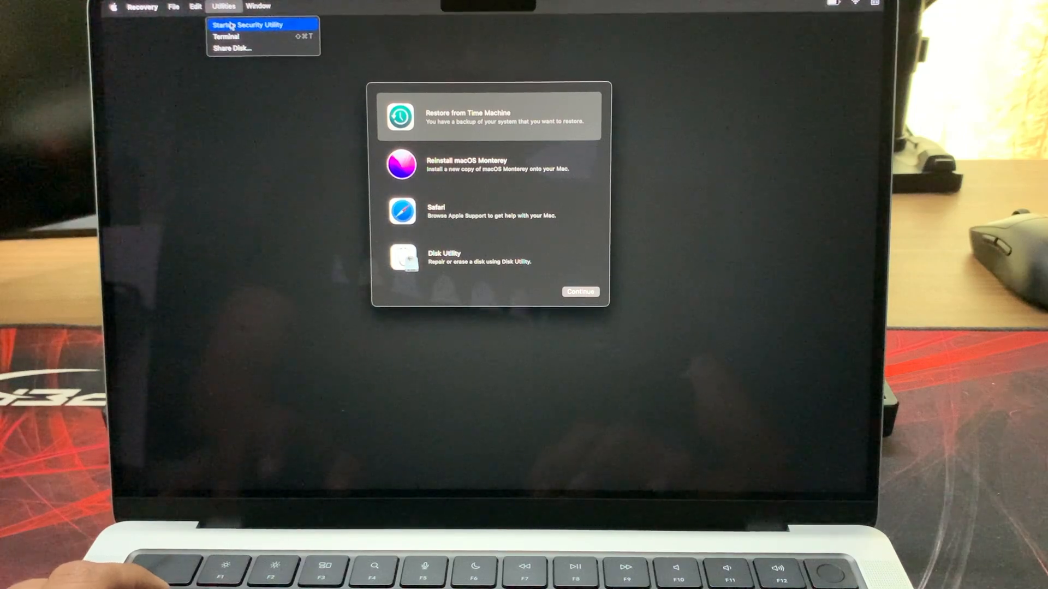
click(247, 25)
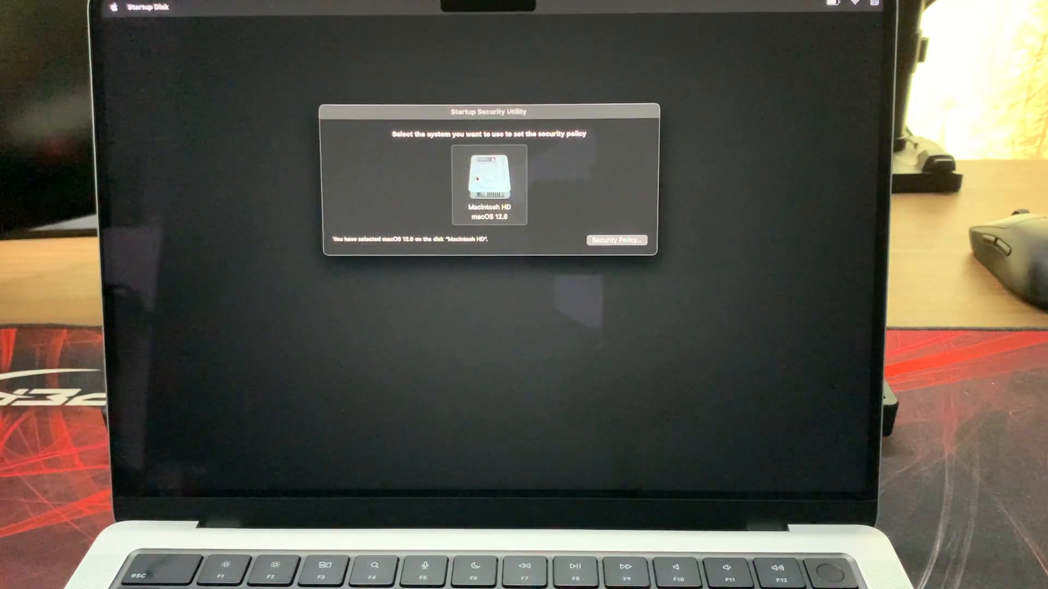
mouse_move(489, 184)
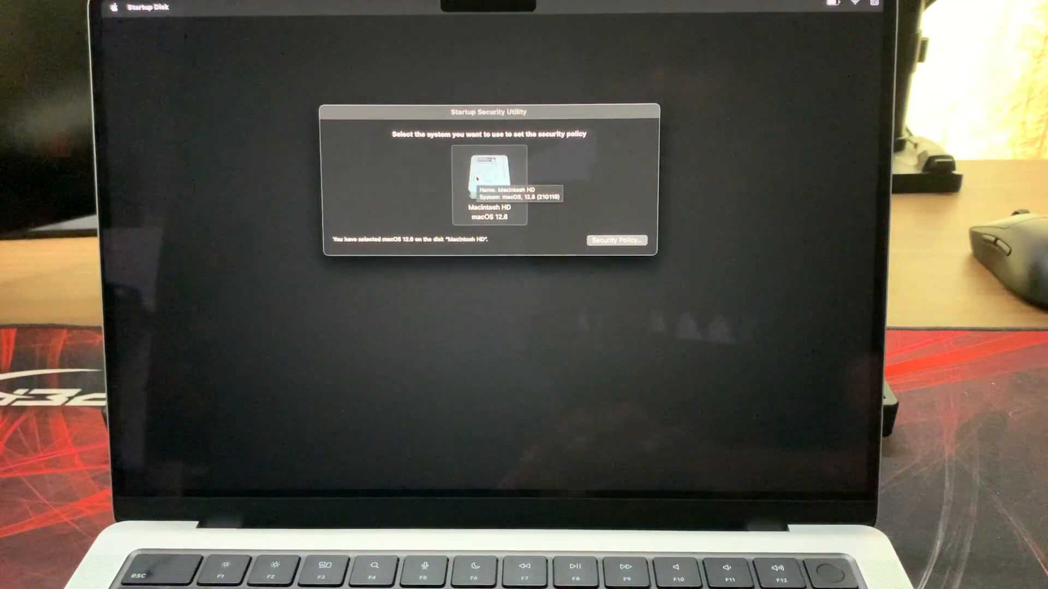
click(615, 240)
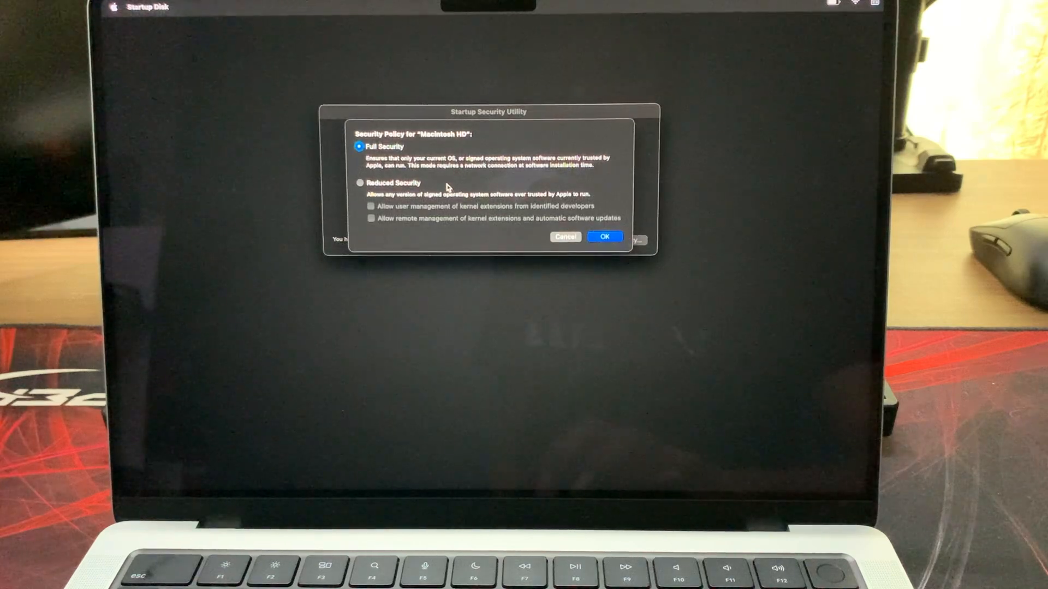
click(360, 183)
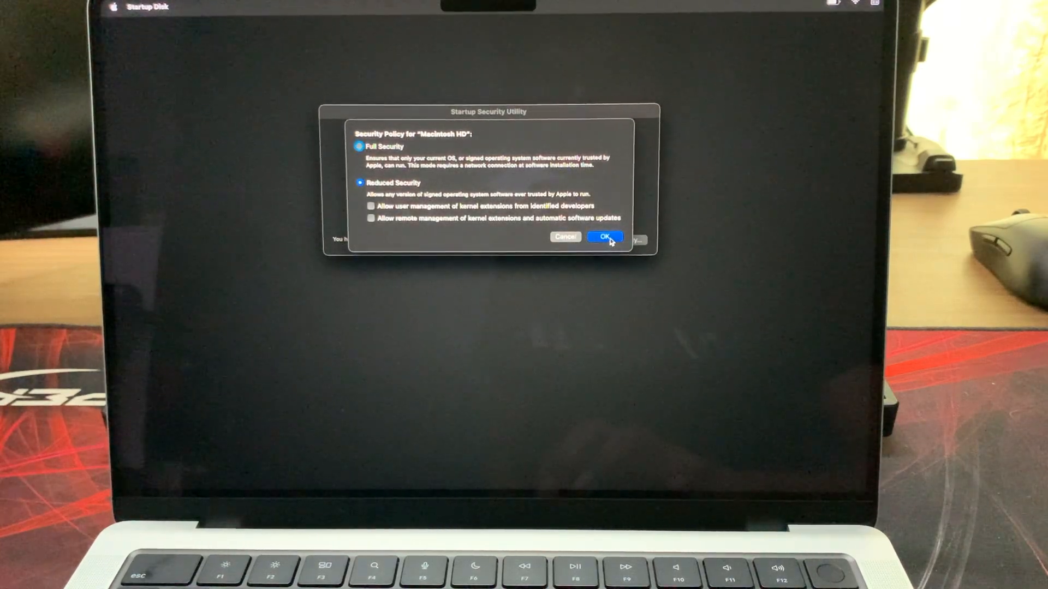
mouse_move(610, 241)
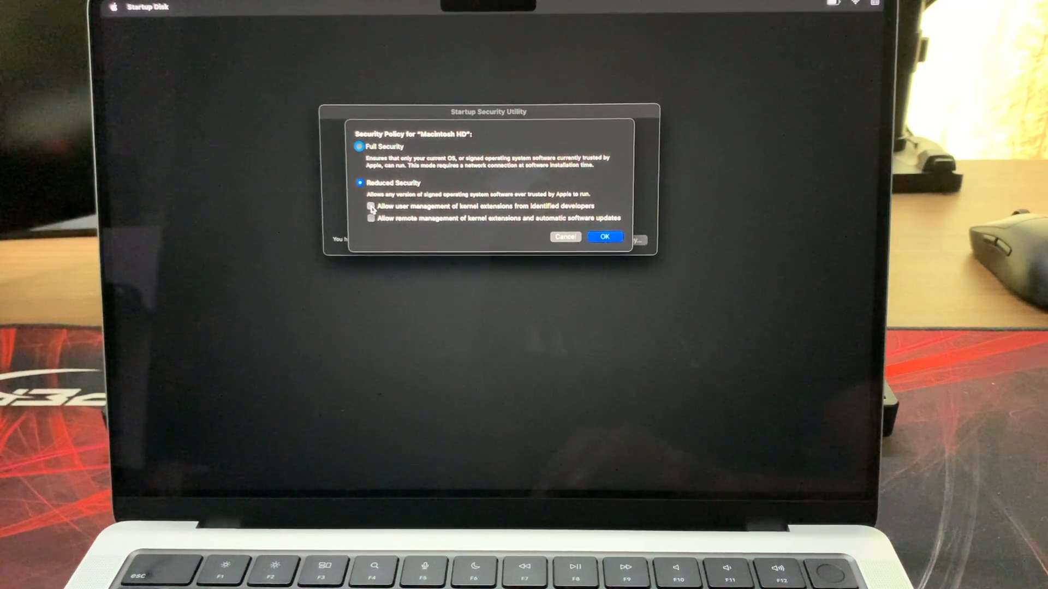
click(371, 206)
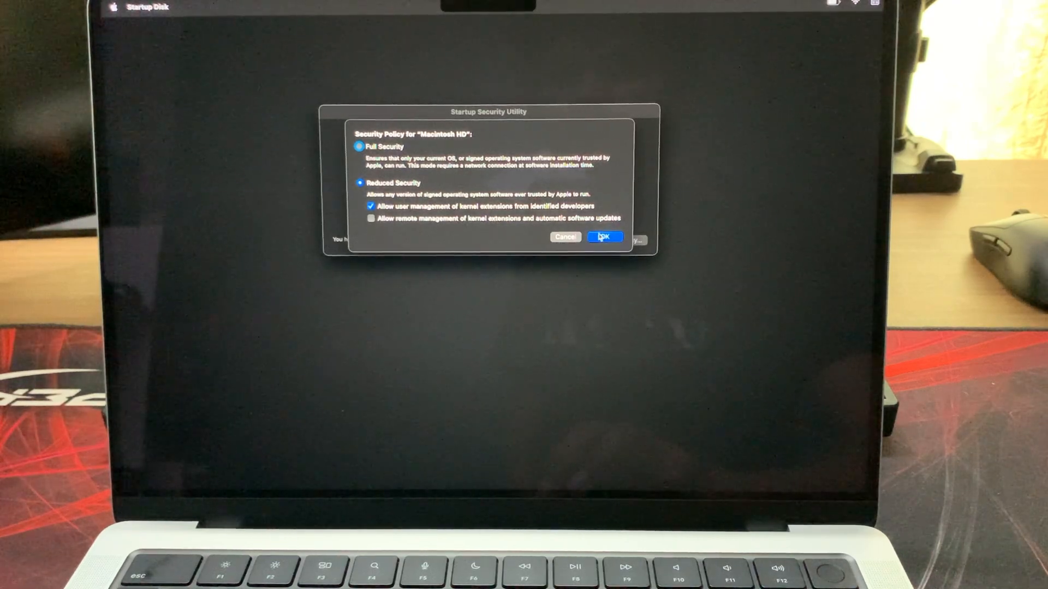
click(603, 236)
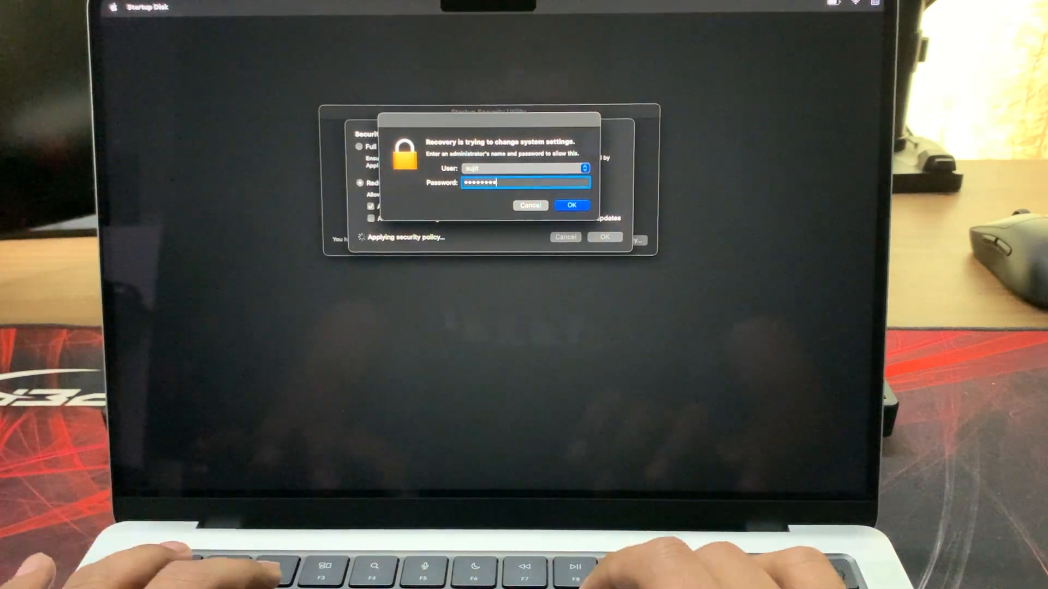
click(572, 205)
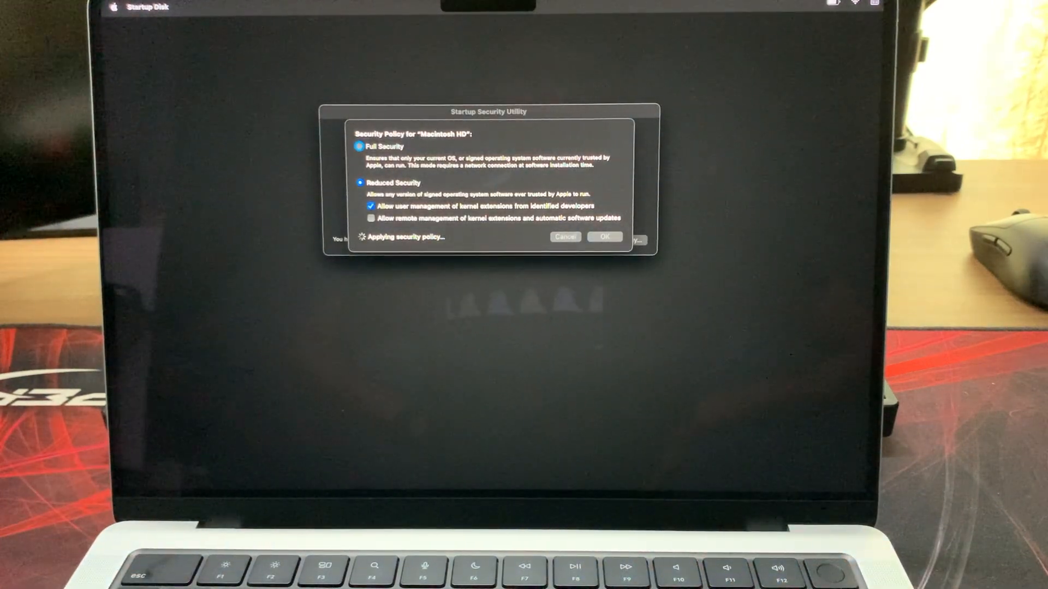
click(604, 236)
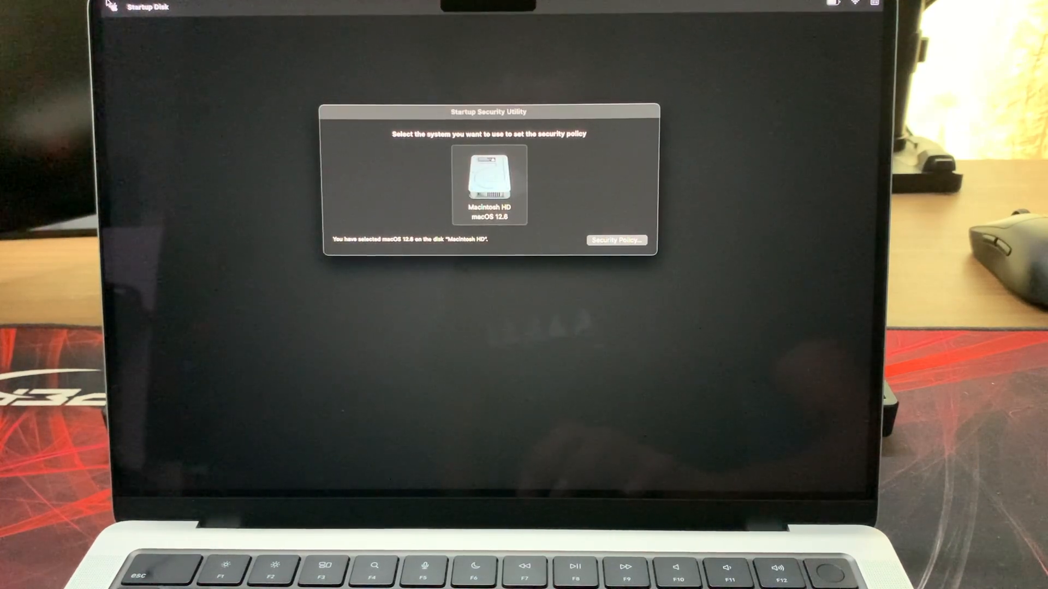
click(109, 7)
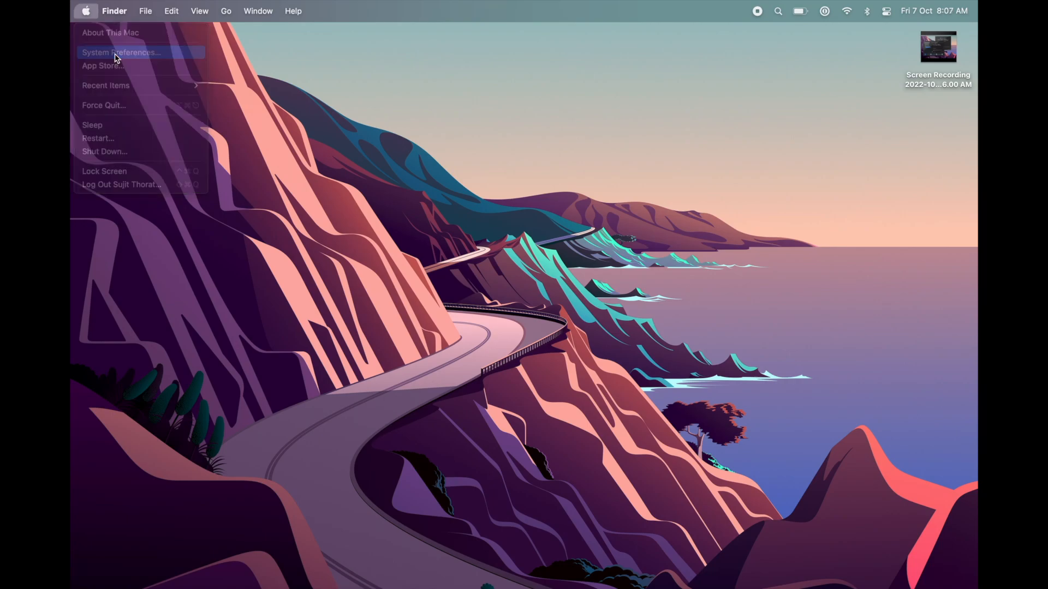
Under Security & Privacy > General Details, tick Paragon Software GmbH and confirm with the admin password.
click(120, 53)
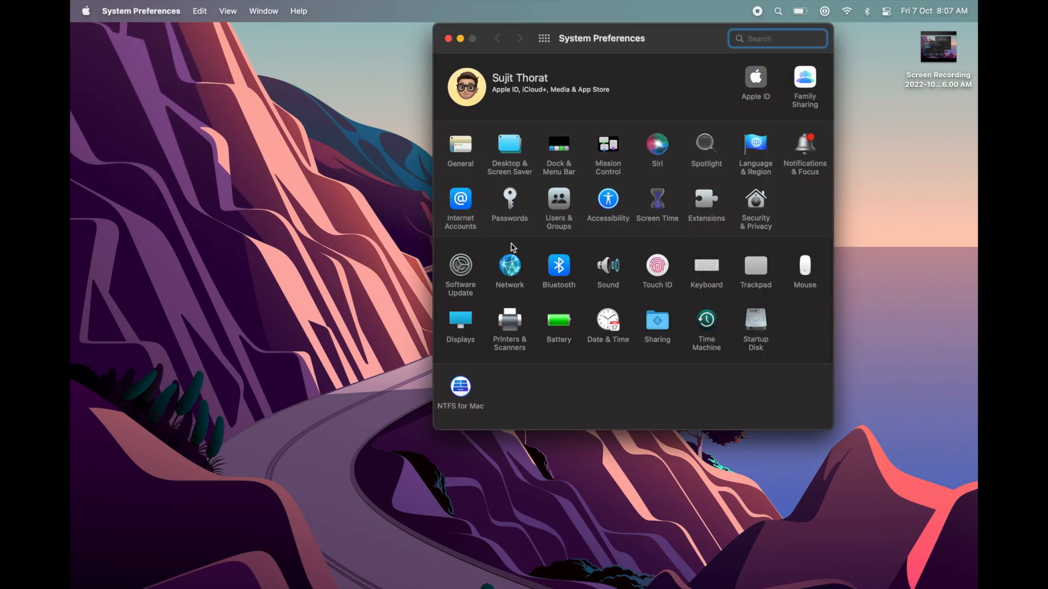
click(755, 203)
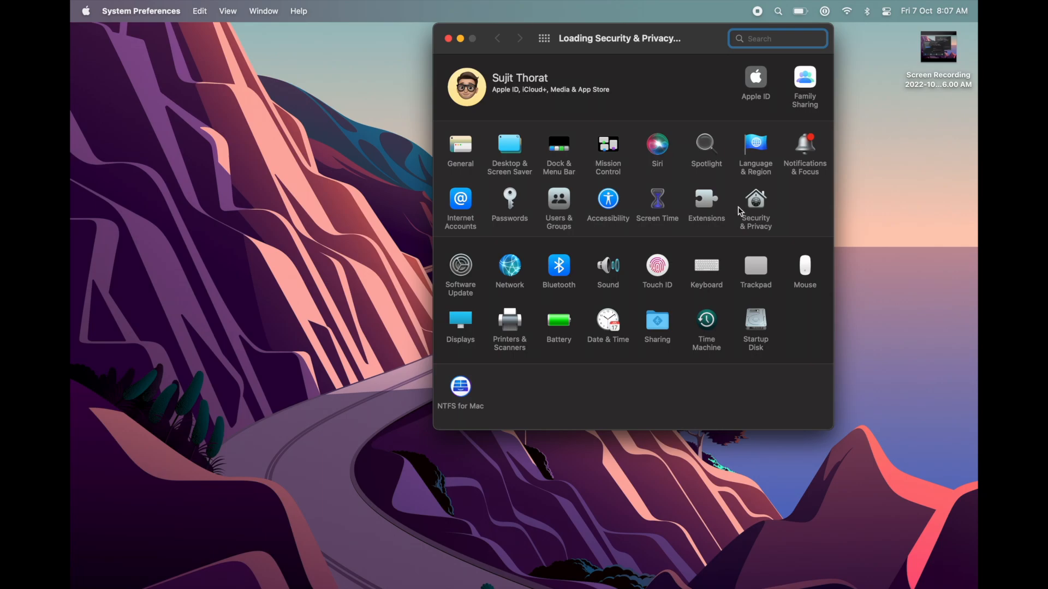
click(755, 203)
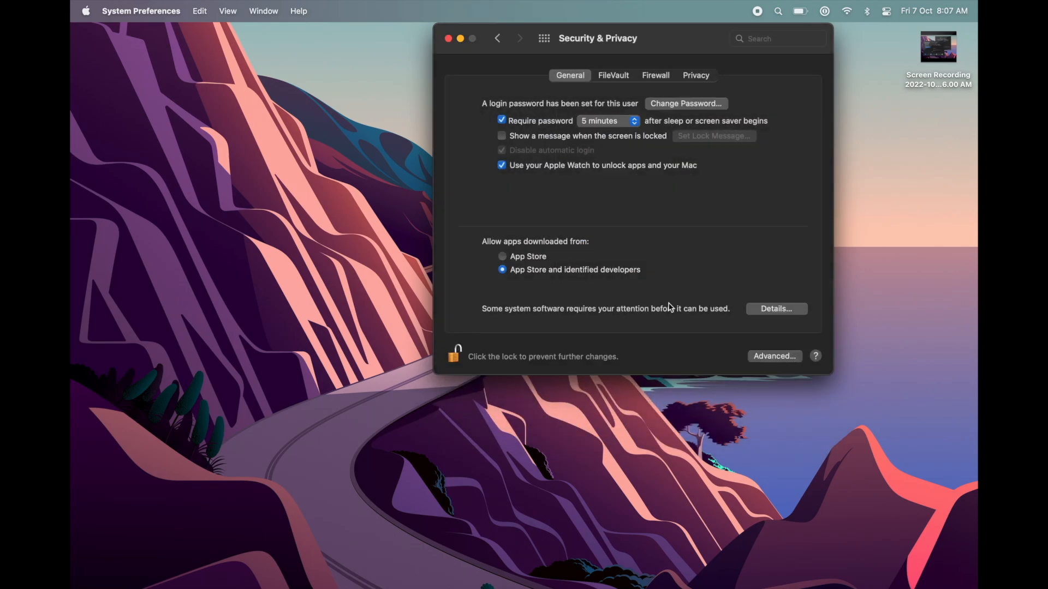
click(776, 309)
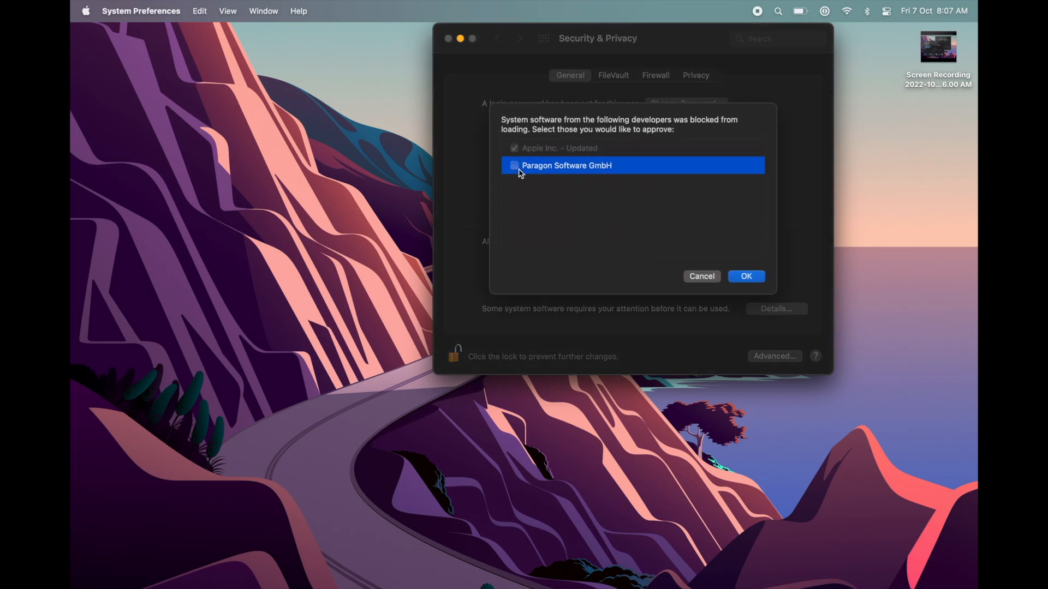
click(746, 276)
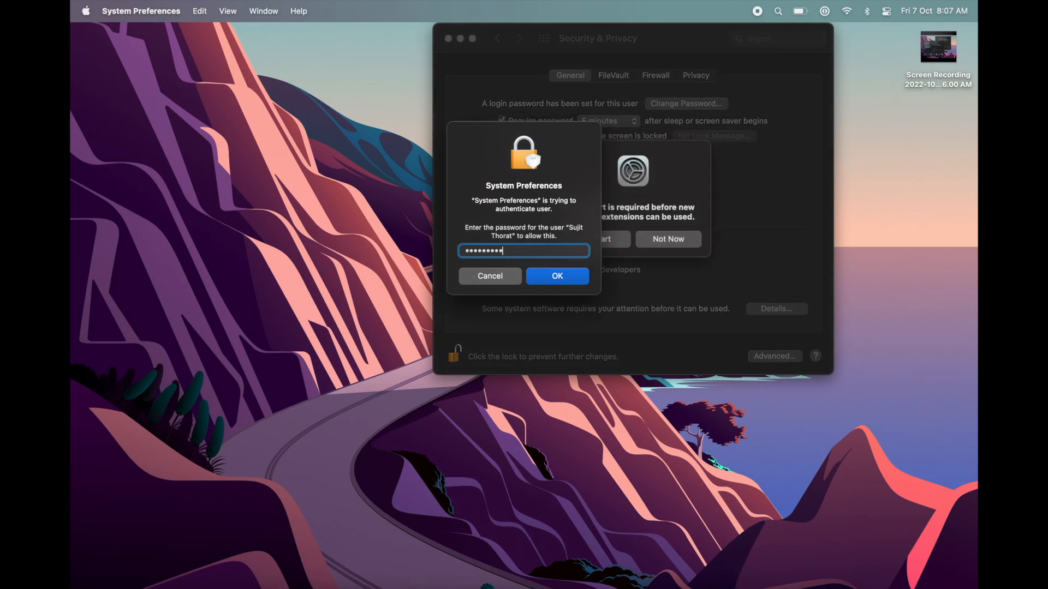
text(••••)
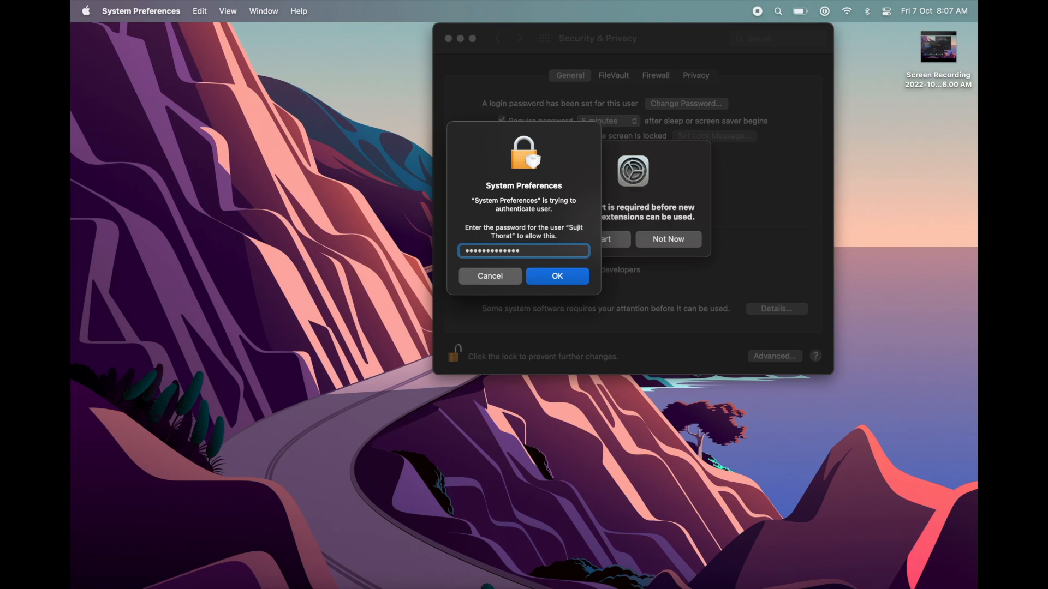
click(557, 276)
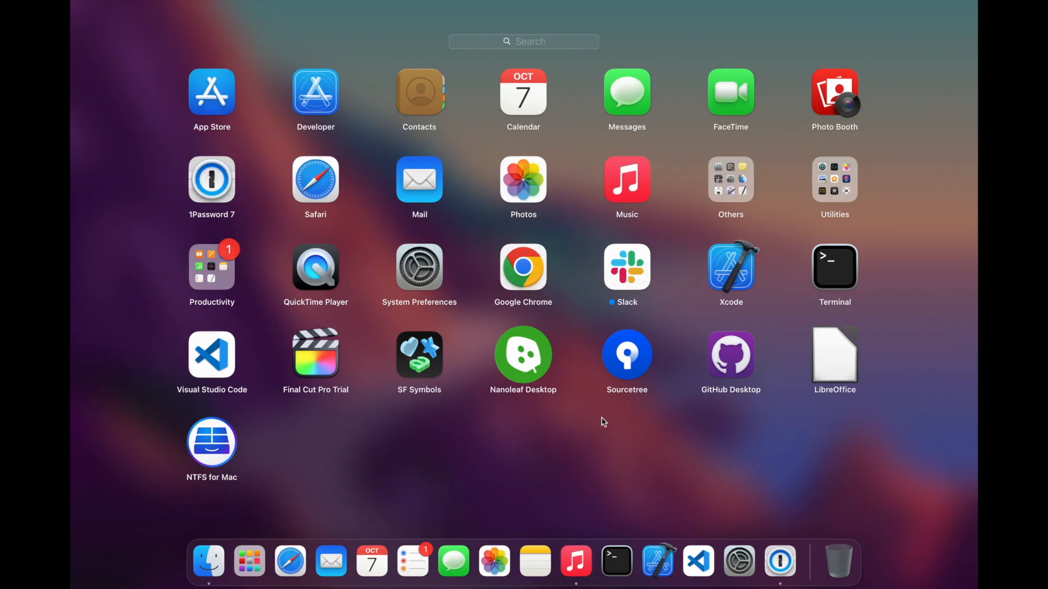
mouse_move(212, 444)
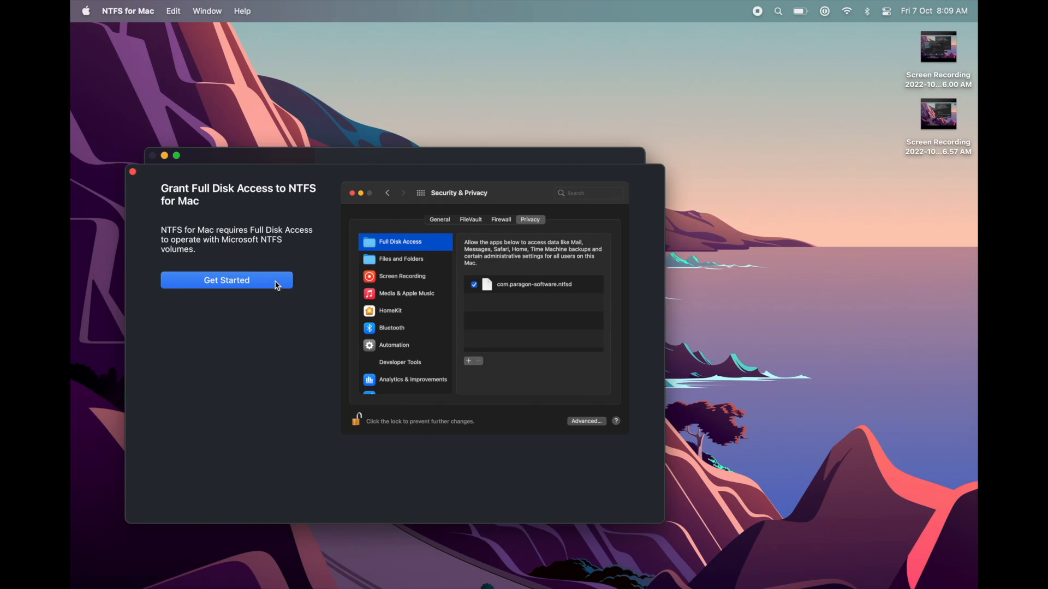
From NTFS for Mac's Get Started, unlock Privacy and tick com.paragon-software.ntfsd under Full Disk Access.
click(225, 279)
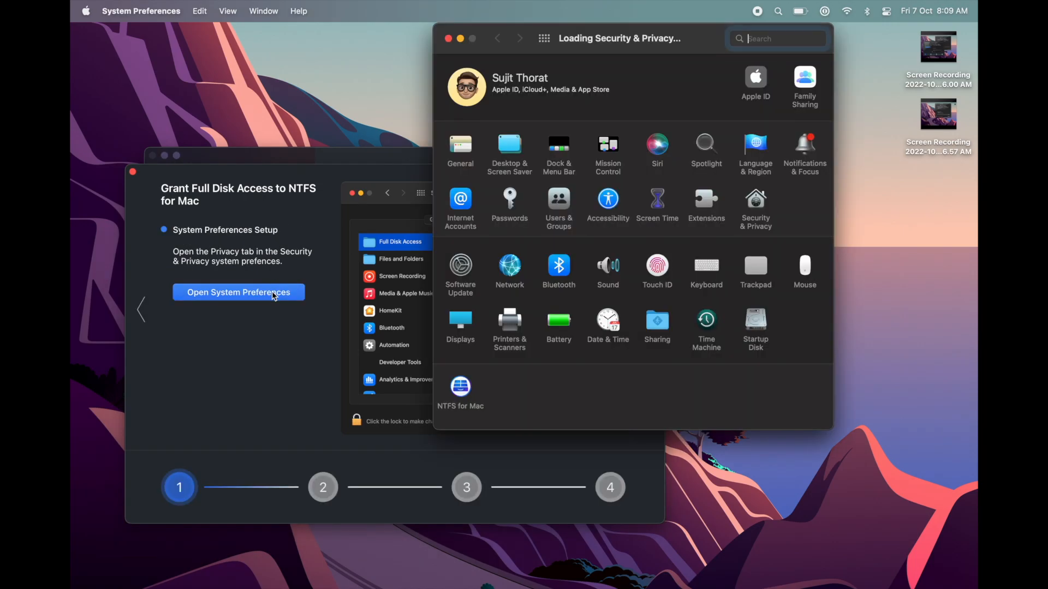
click(755, 200)
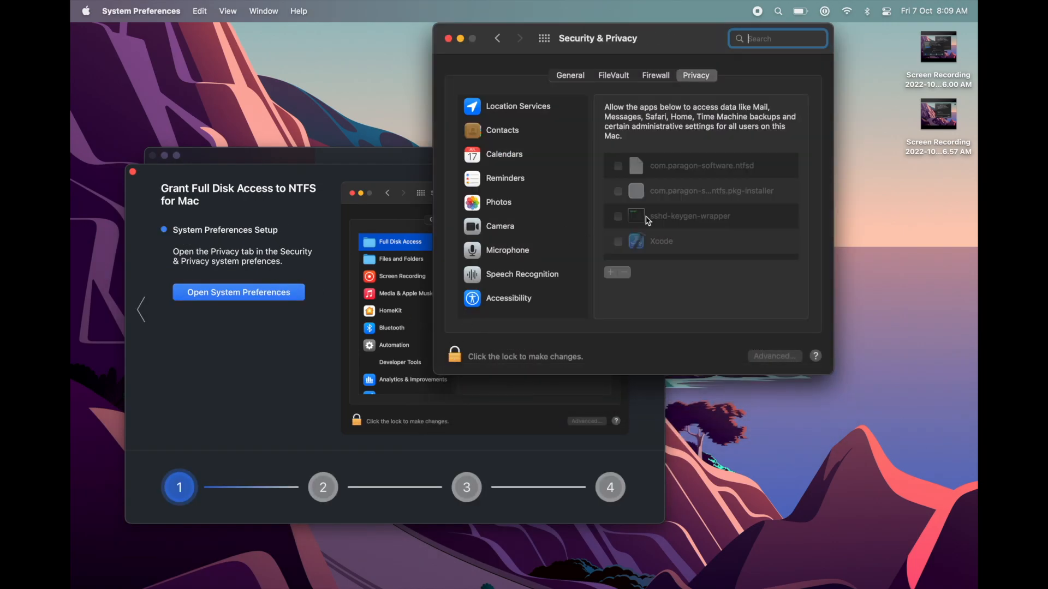
click(455, 356)
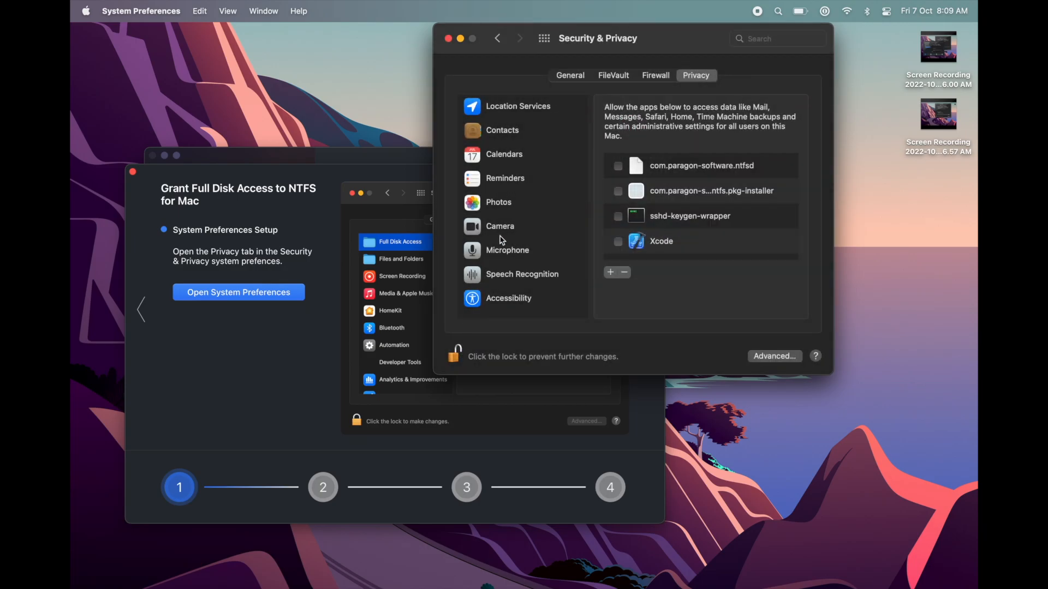
scroll(down, 3)
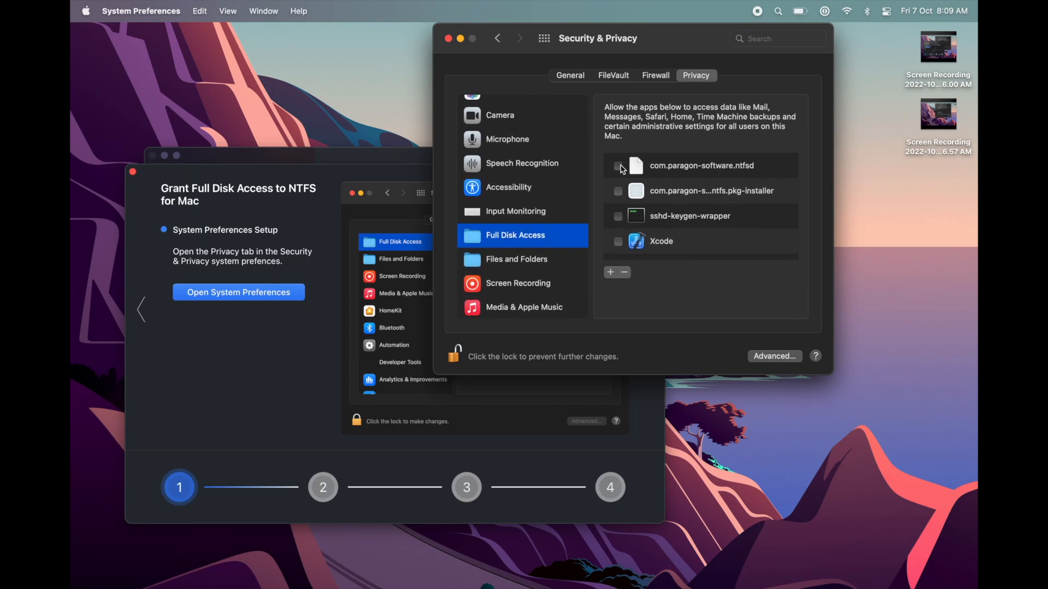
click(617, 166)
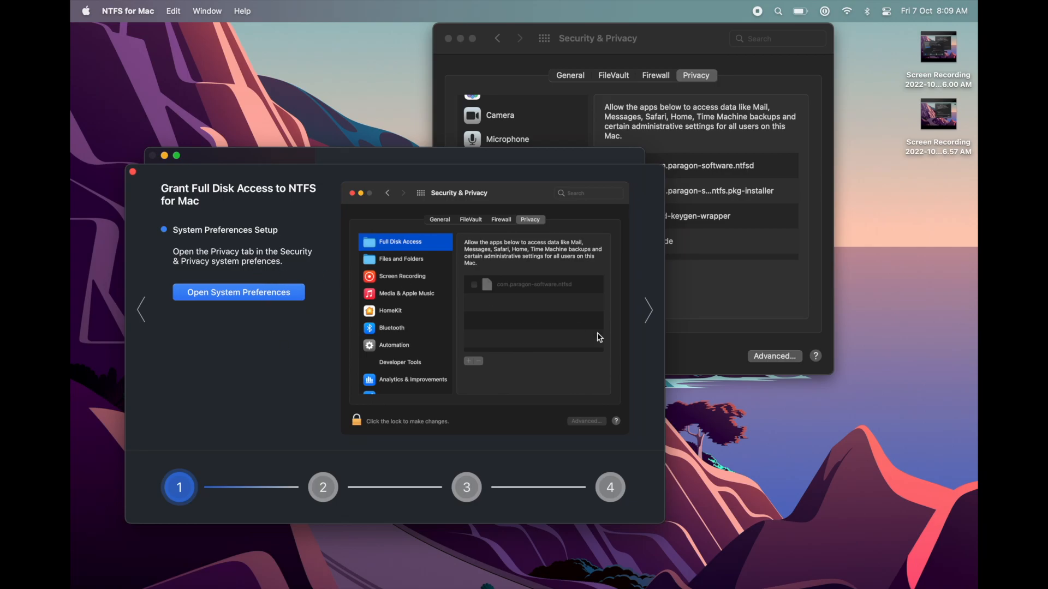
mouse_move(129, 175)
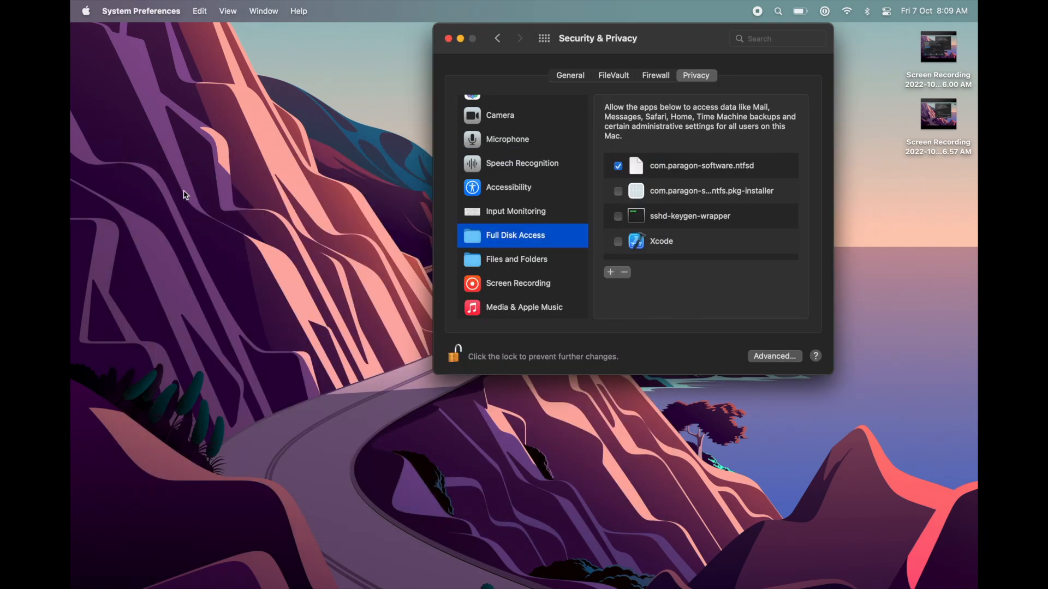
click(249, 561)
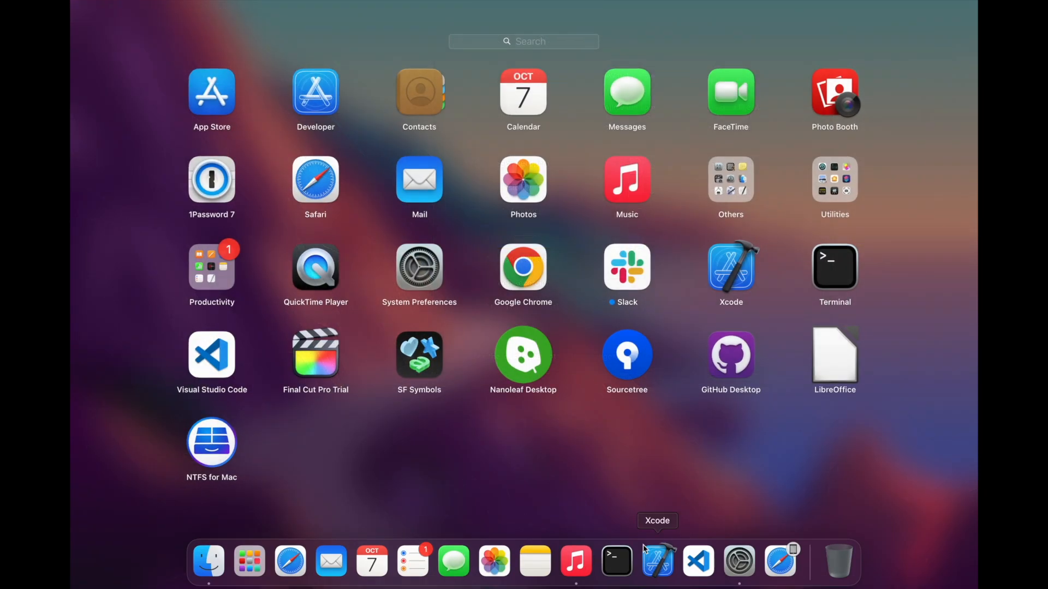
Mount SUJIT in NTFS for Mac, accept the removable-volume prompt, and open its desktop icon.
click(211, 440)
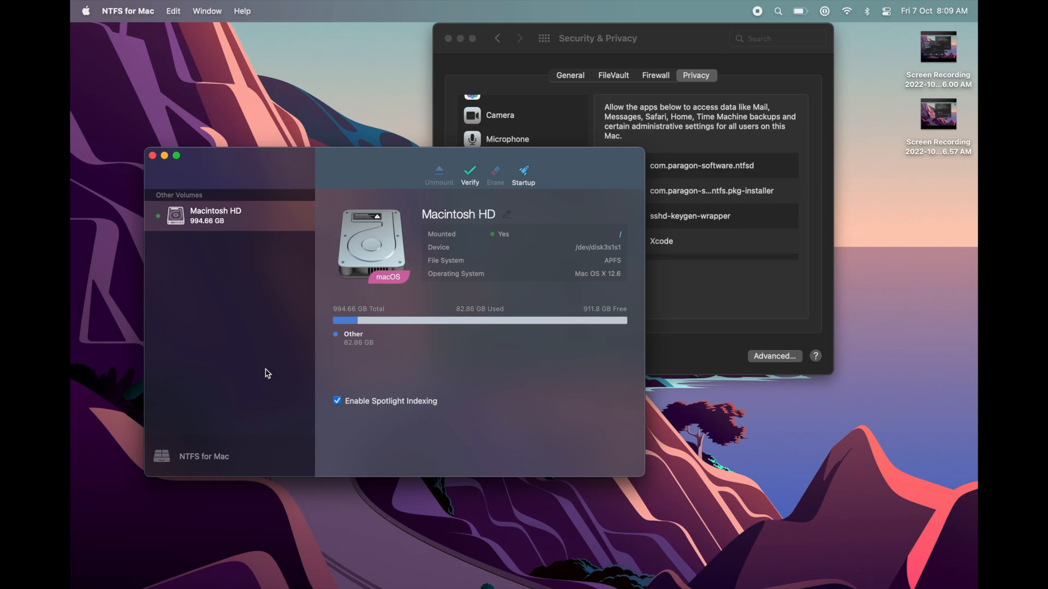
mouse_move(179, 417)
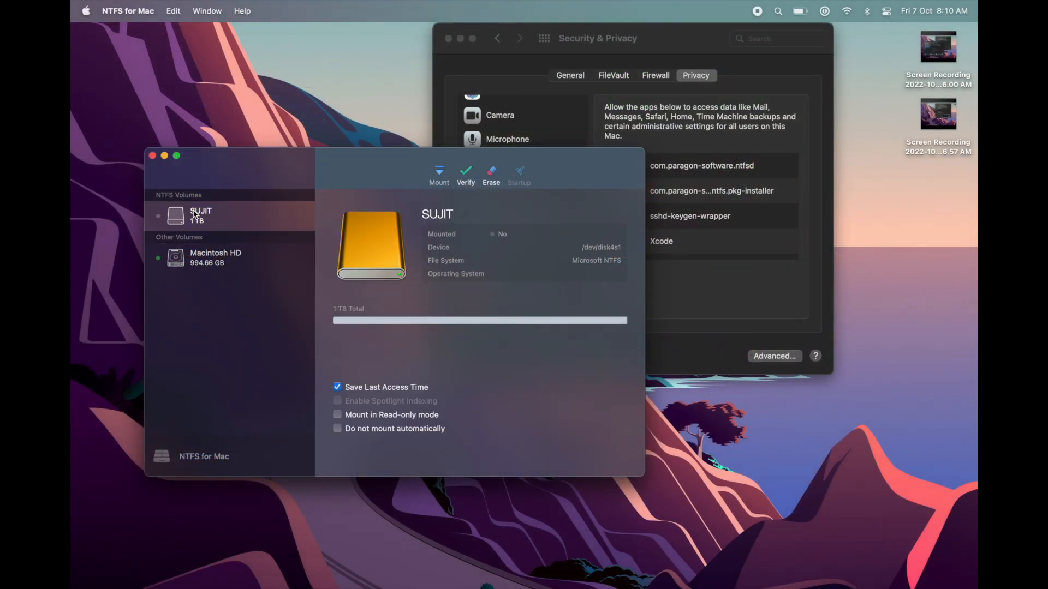
click(439, 172)
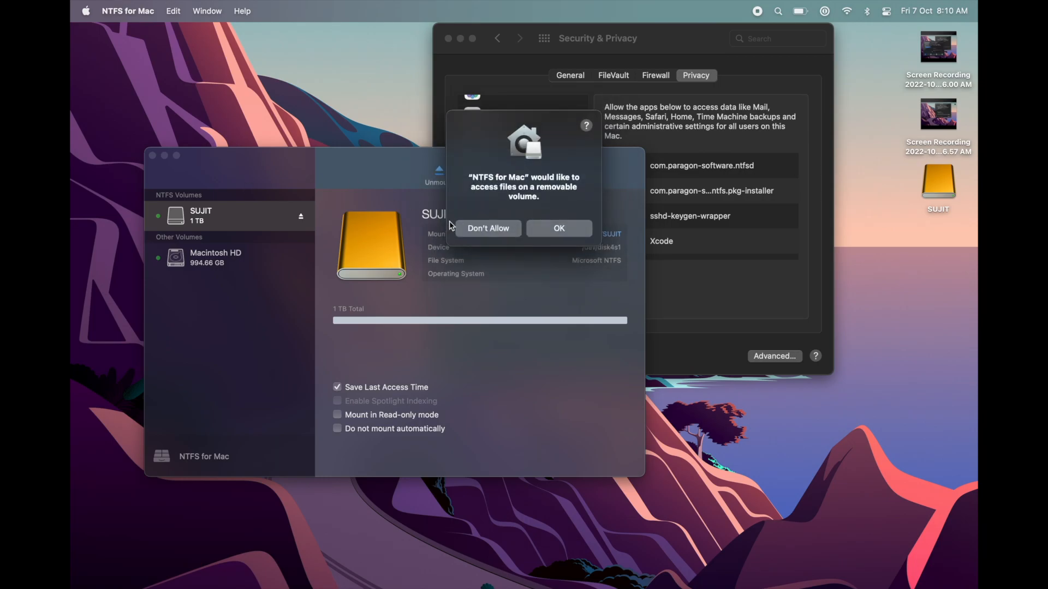
click(559, 228)
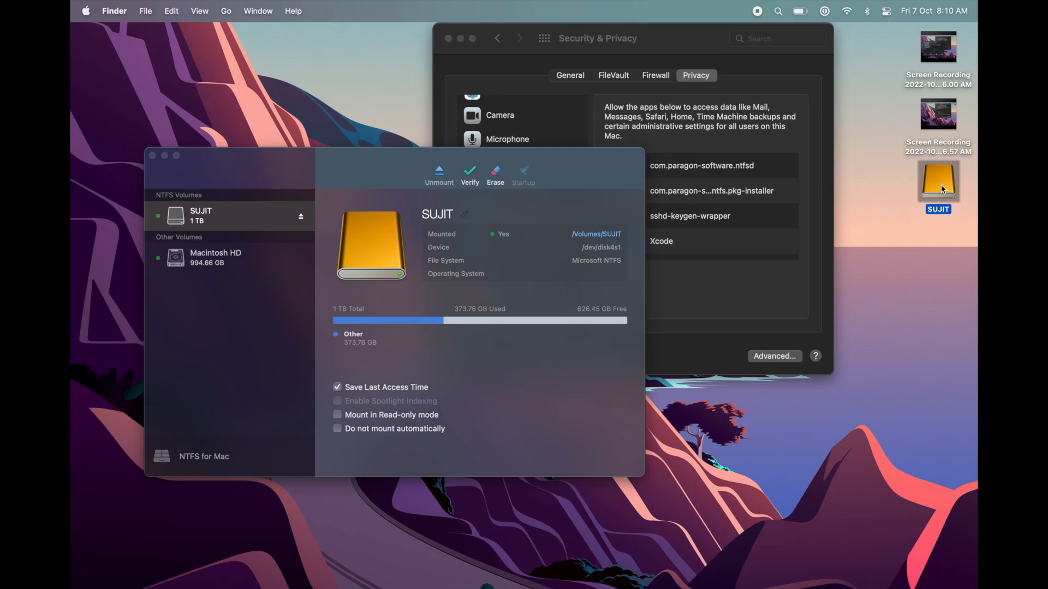
double_click(937, 181)
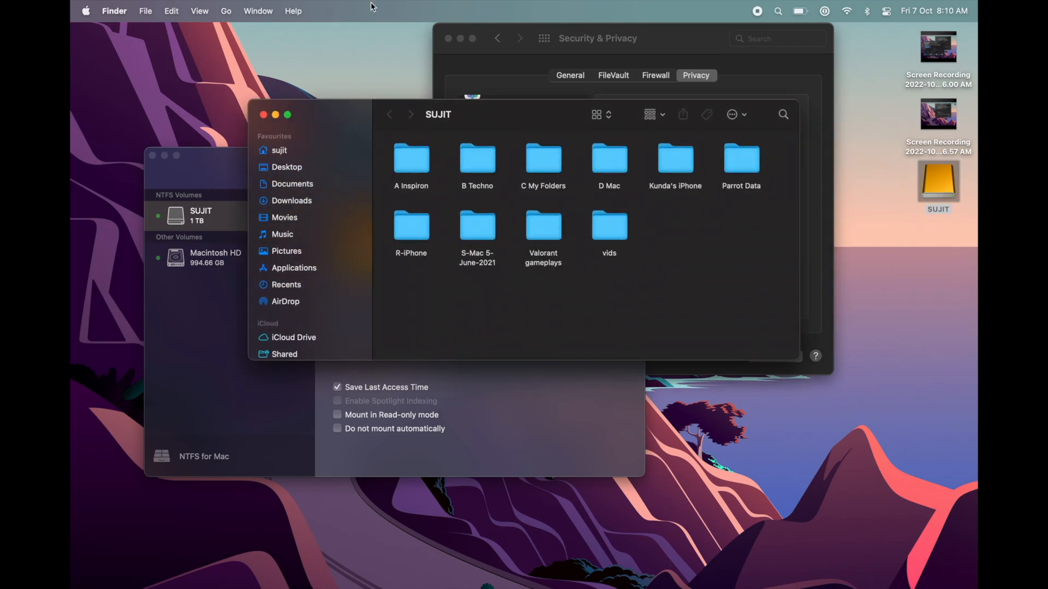